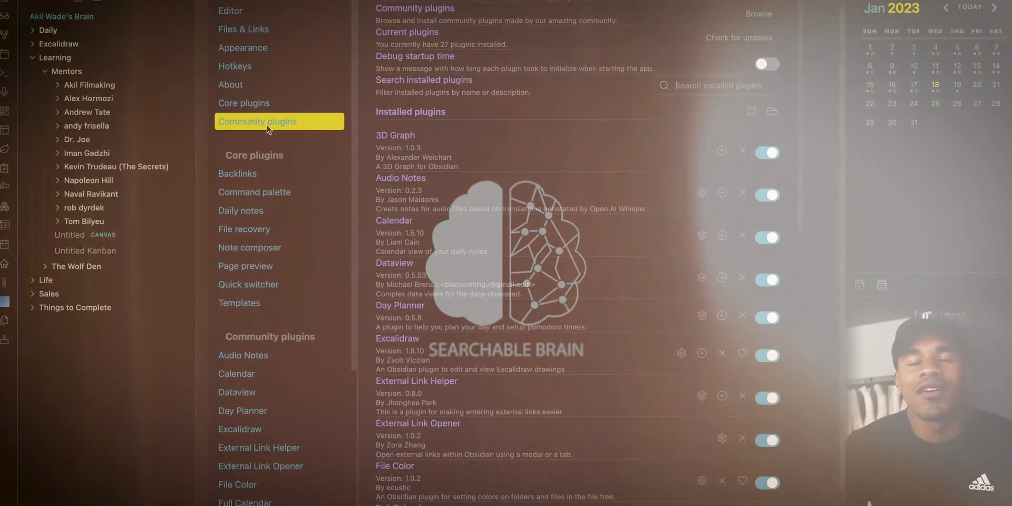
Step: Scroll the installed plugin list and enter 'fu' into the new tab's Surfing search field
scroll(down, 3)
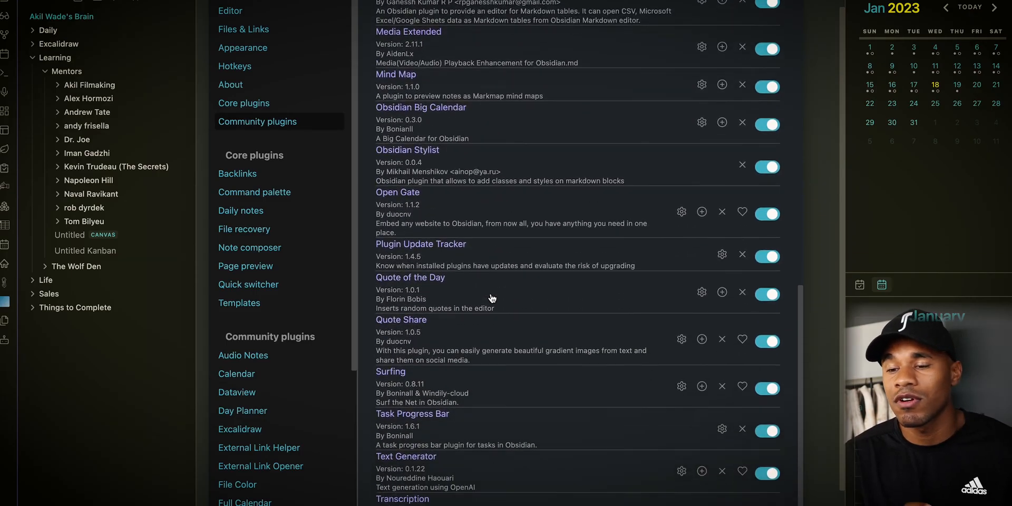
scroll(down, 3)
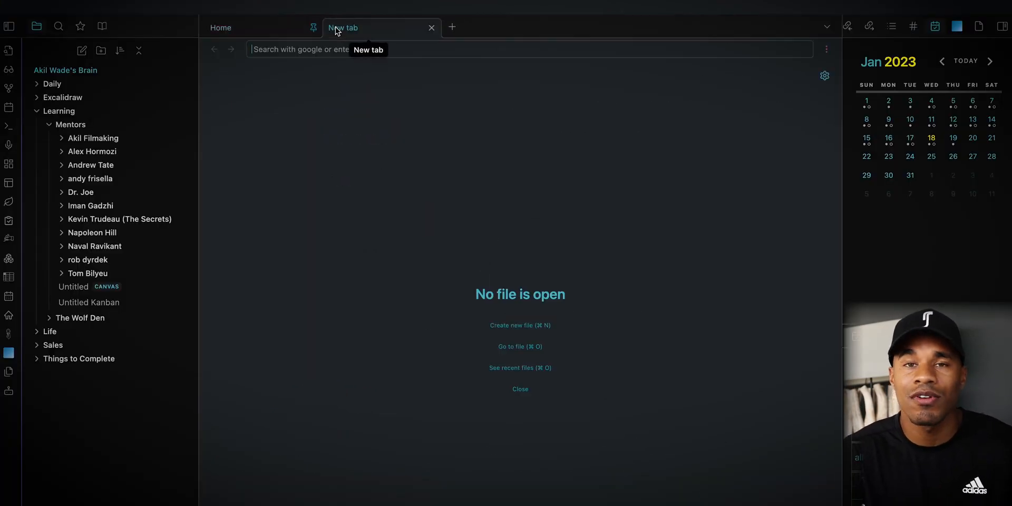
text(fu)
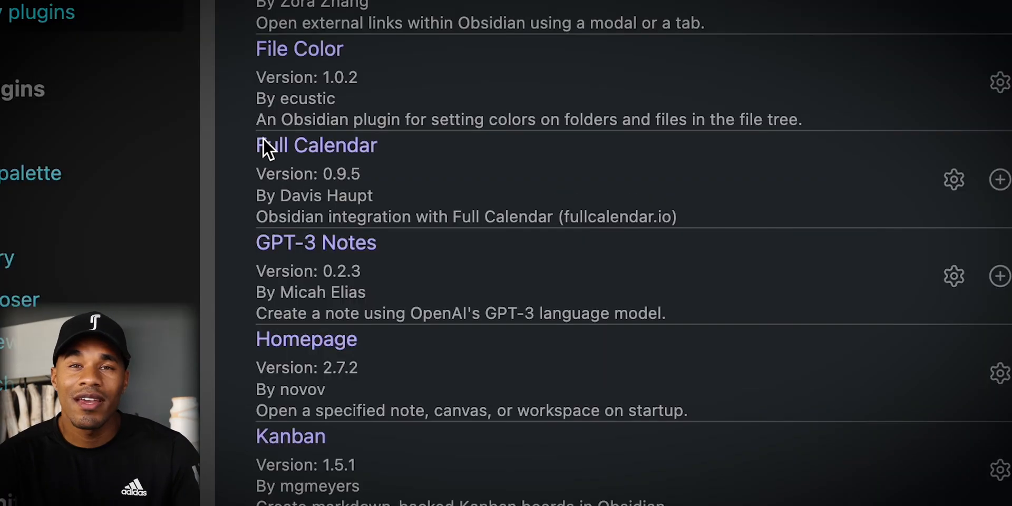
mouse_move(410, 167)
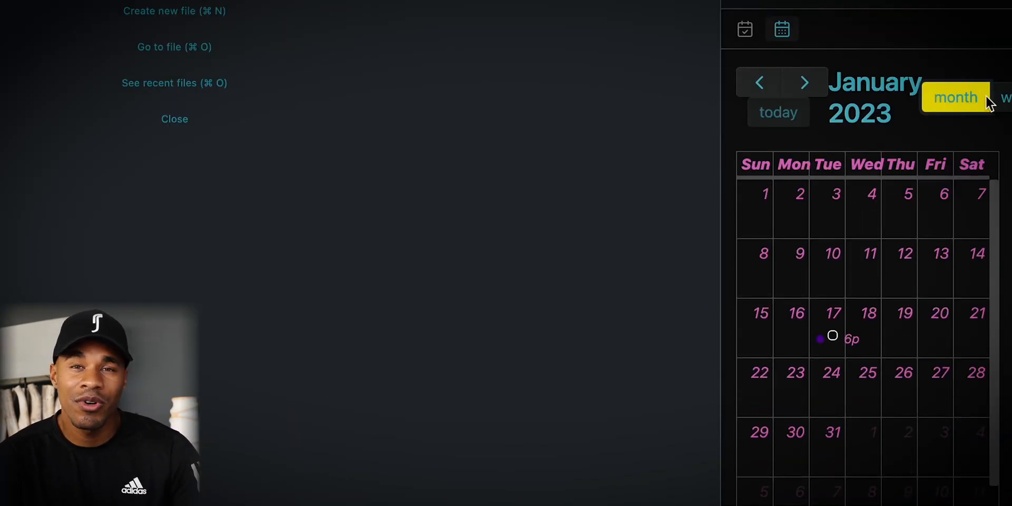
click(987, 128)
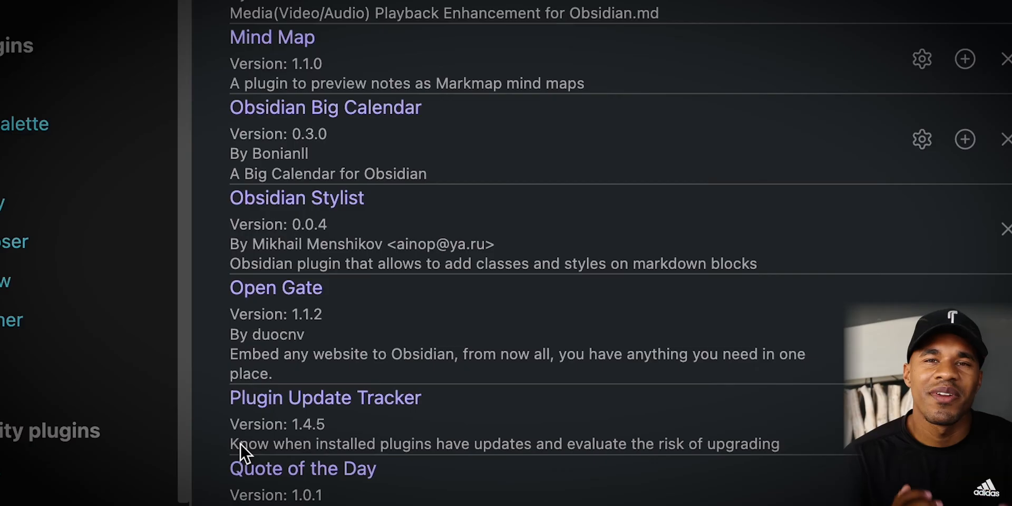
scroll(down, 3)
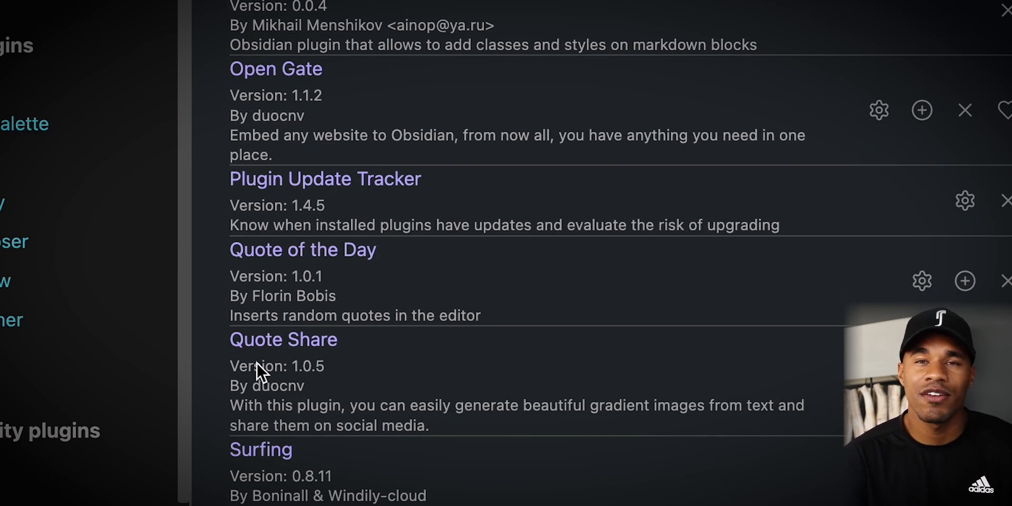
mouse_move(252, 289)
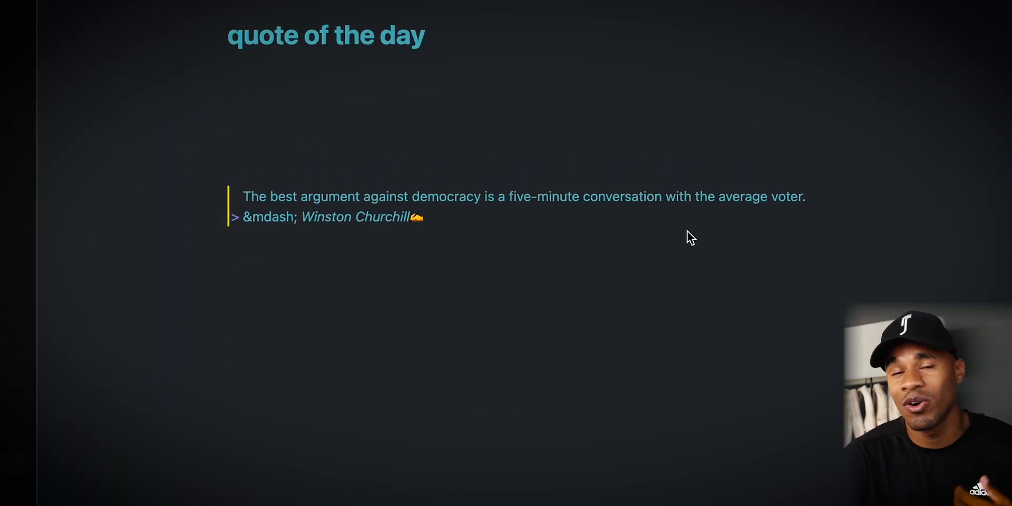
mouse_move(420, 275)
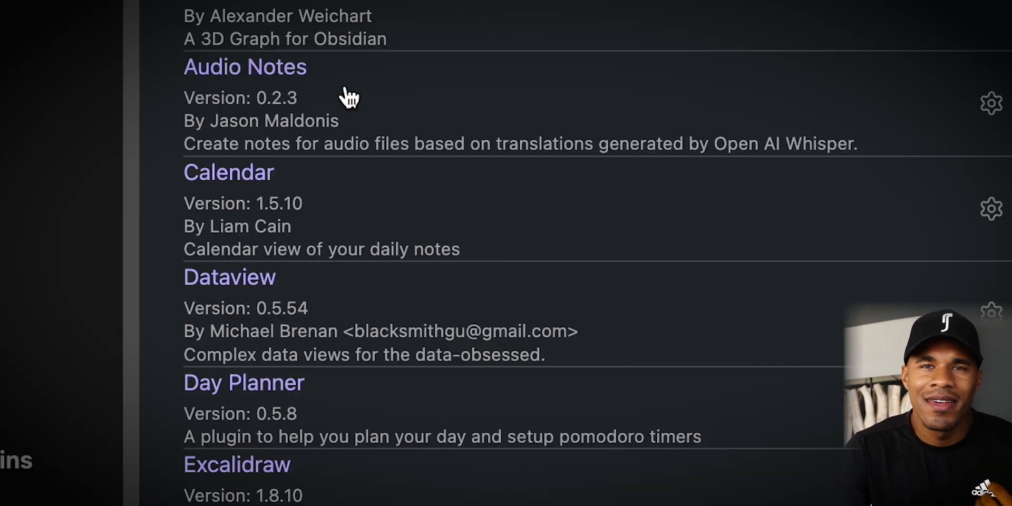
mouse_move(225, 73)
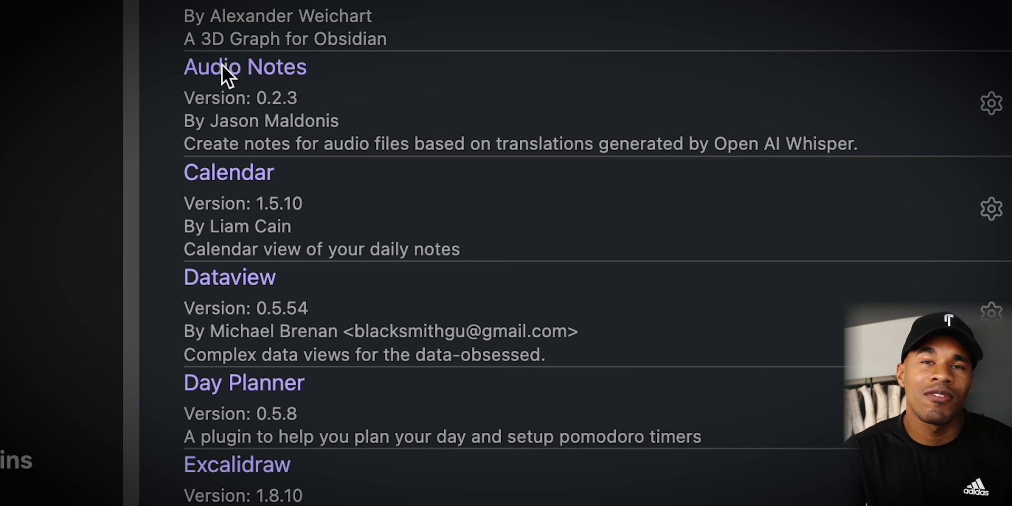